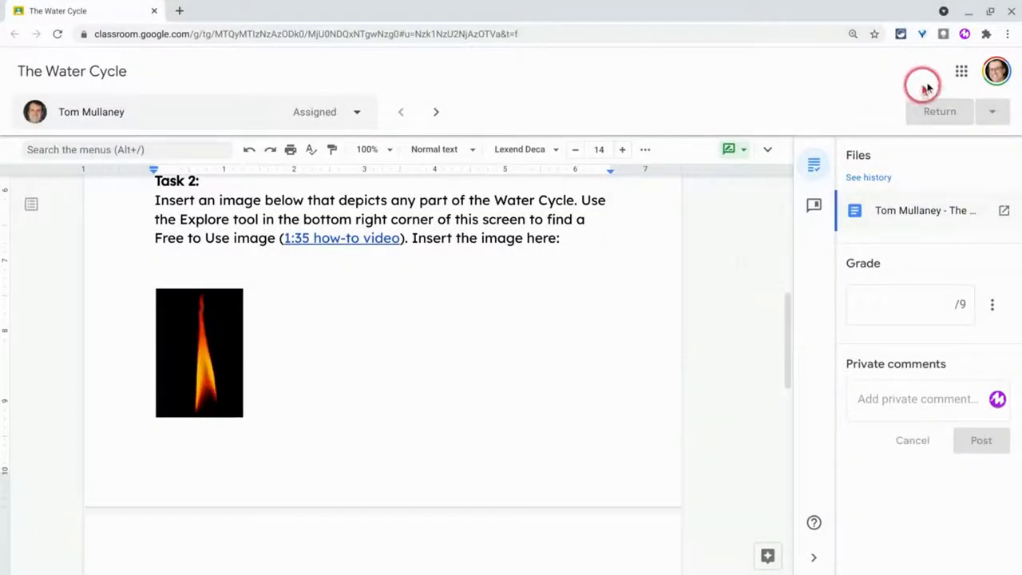
mouse_move(627, 376)
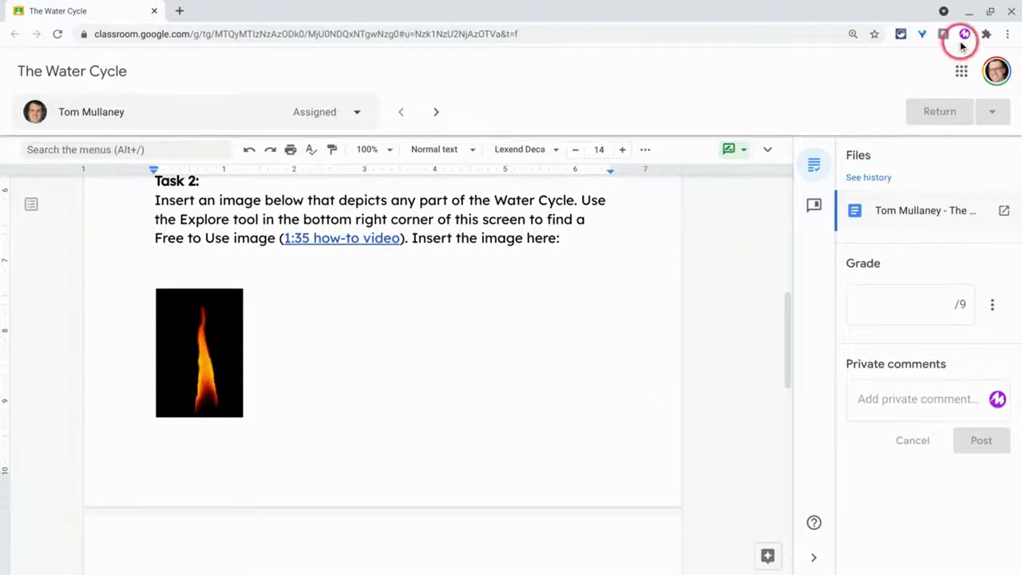
mouse_move(964, 34)
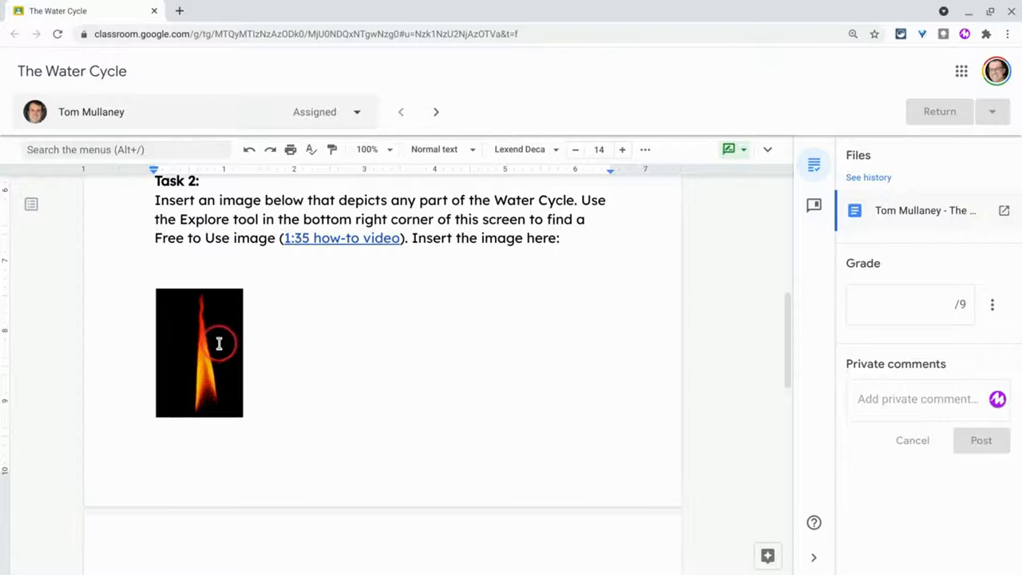
- Select the student's flame image and open a new comment box on it
click(199, 353)
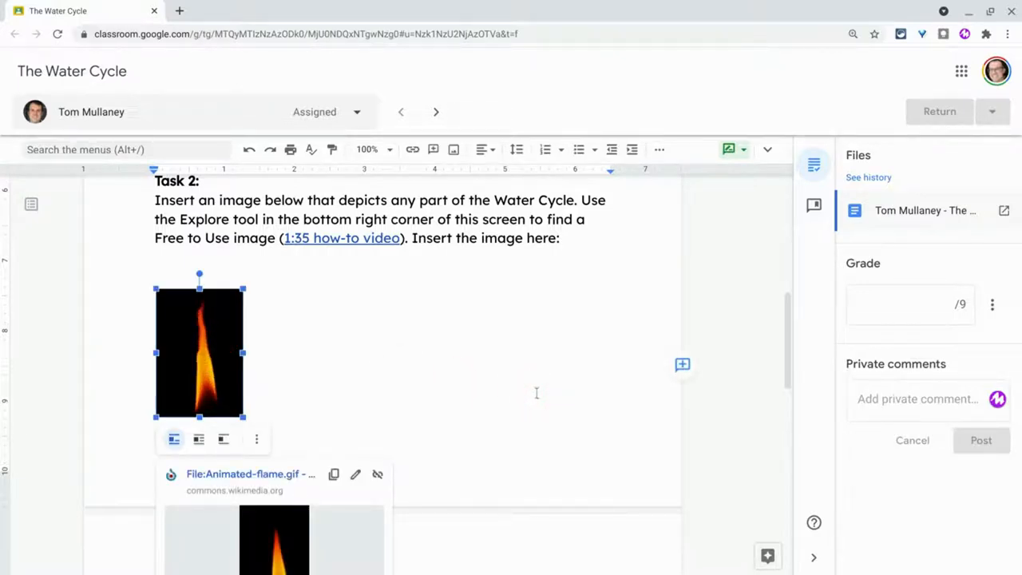
mouse_move(683, 364)
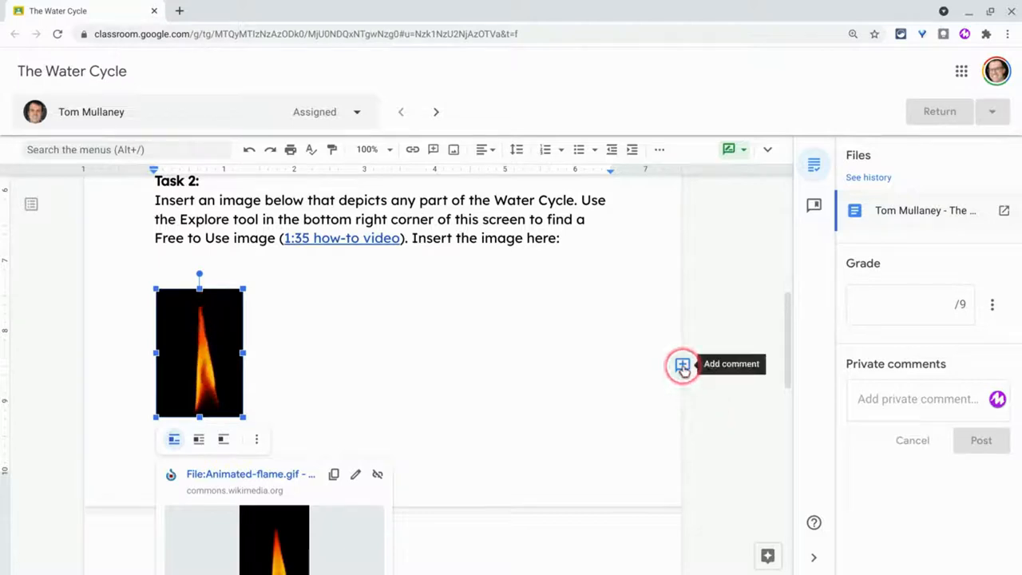
click(683, 364)
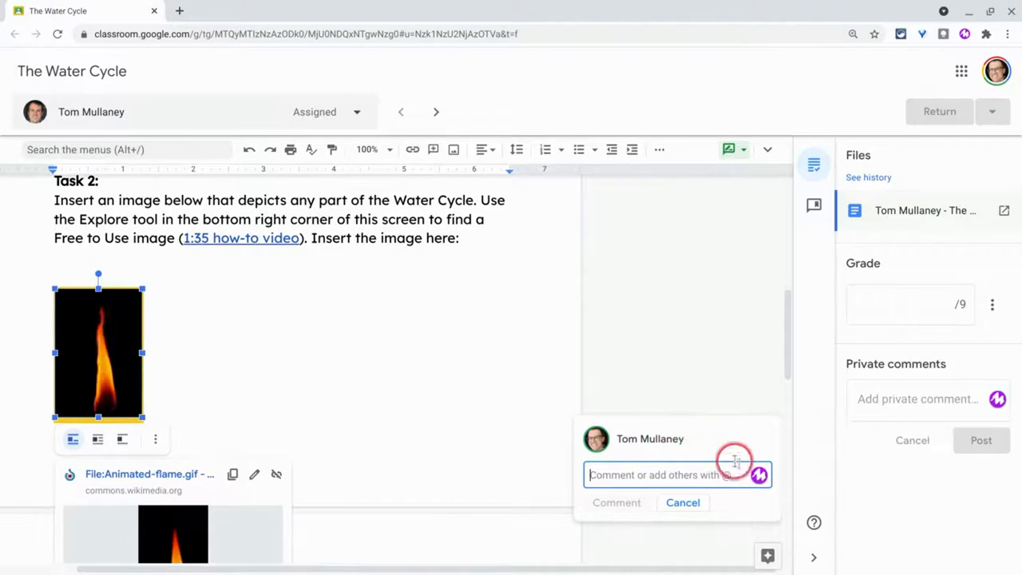
mouse_move(758, 476)
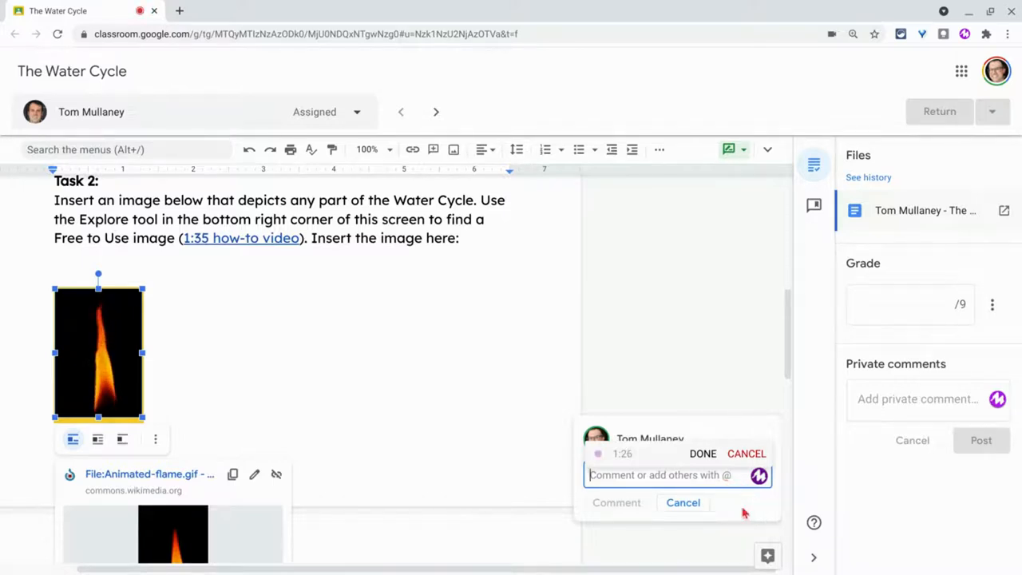
- Insert the recorded Mote link and post it as a comment on the flame image
click(702, 454)
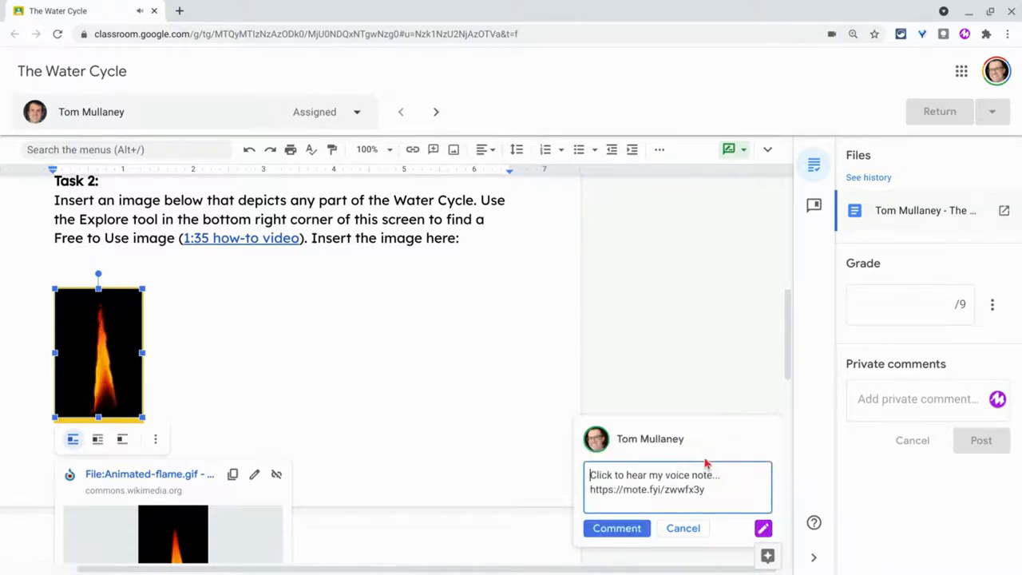
click(617, 528)
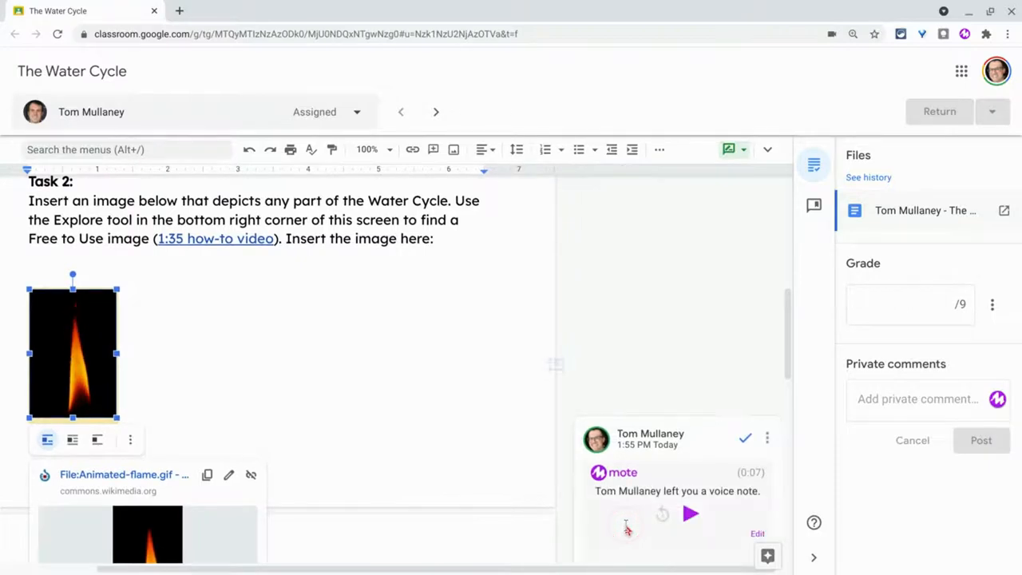
scroll(down, 3)
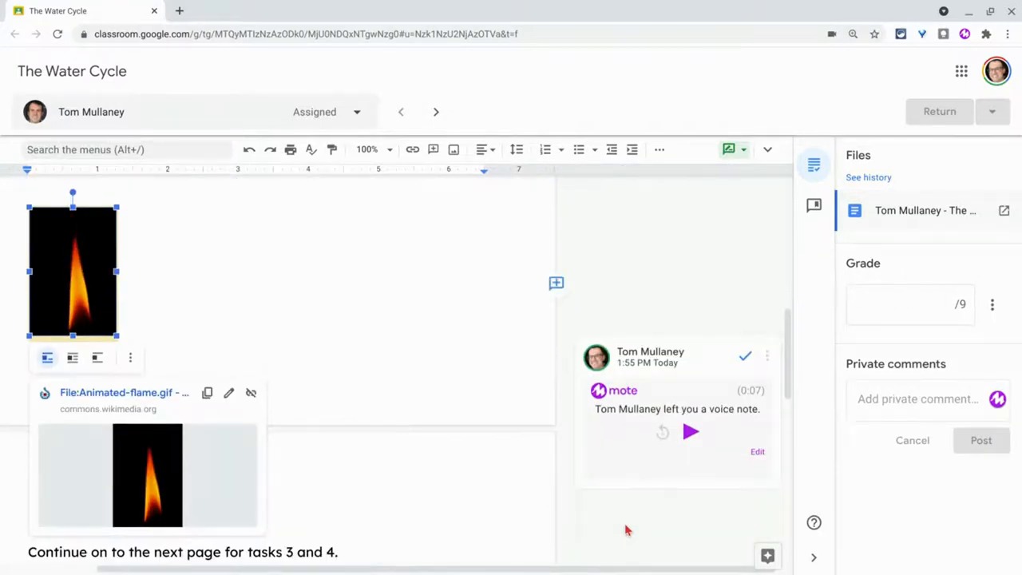
click(659, 548)
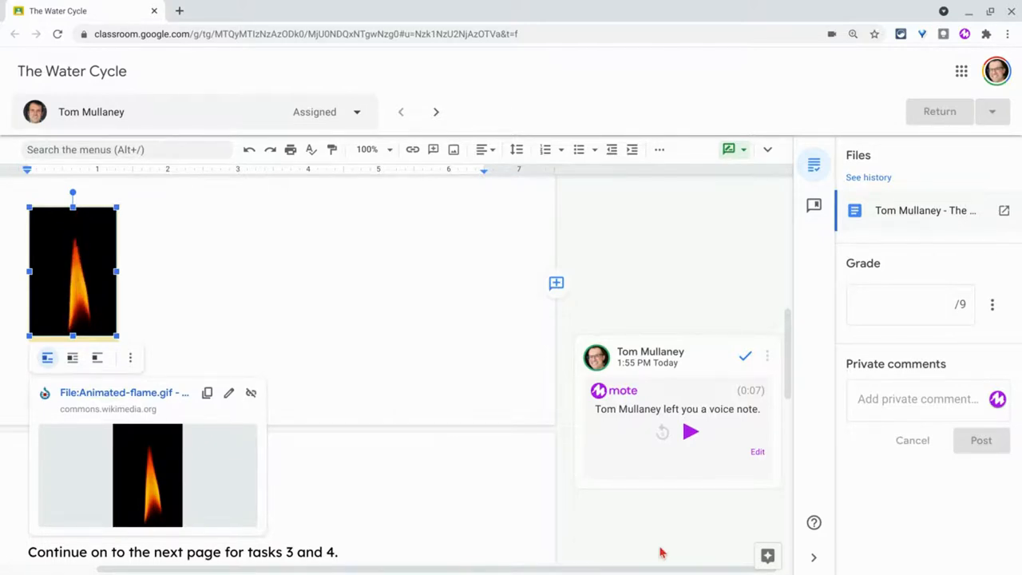
click(917, 398)
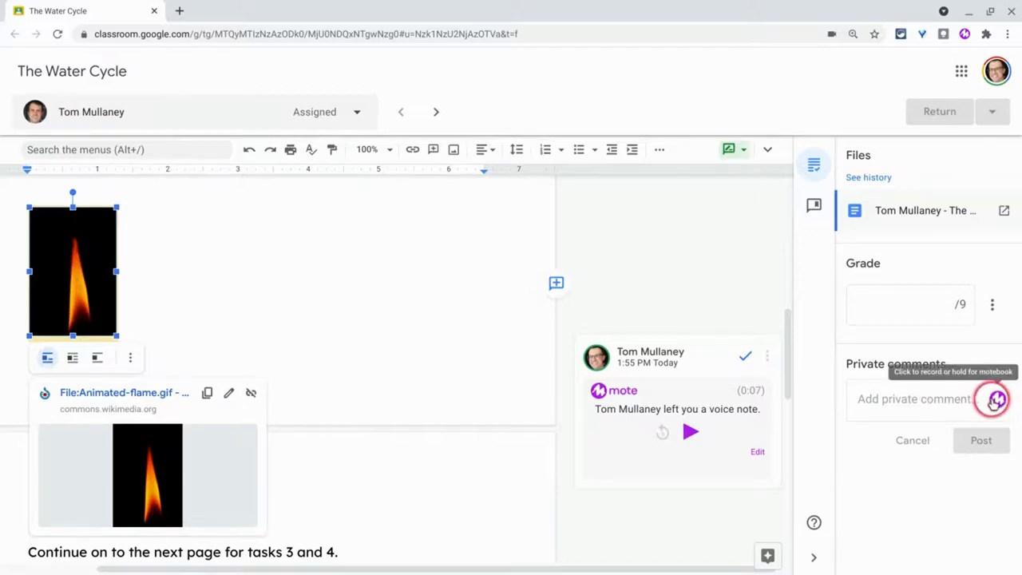
- Record and post a Mote private comment, then play, pause and resume it
click(994, 399)
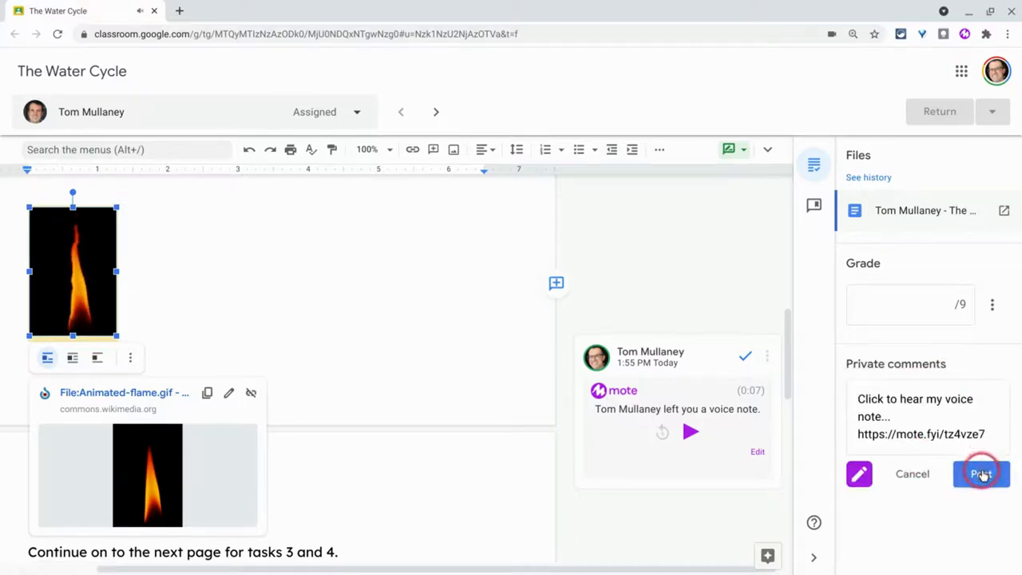
click(982, 474)
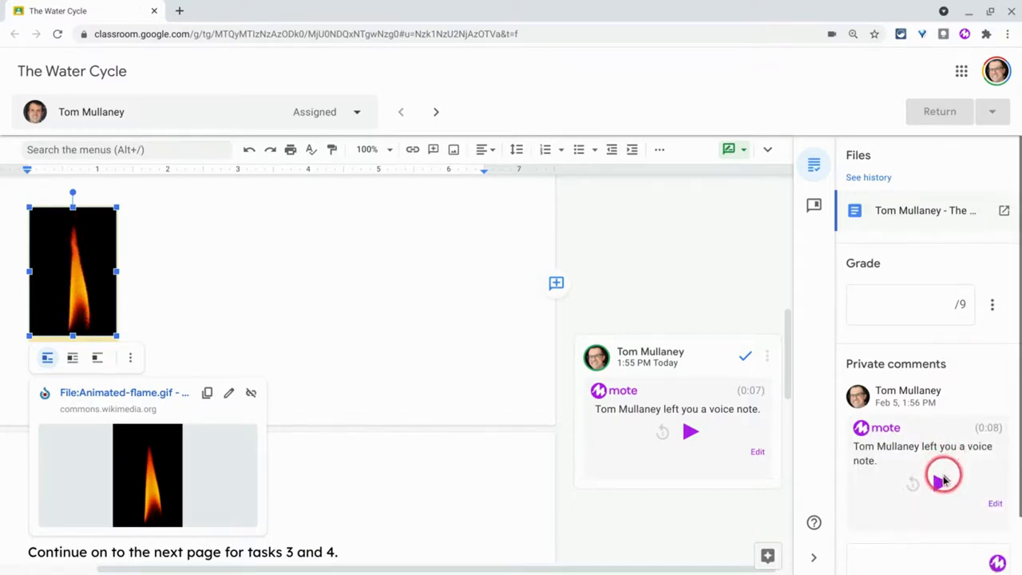
click(943, 479)
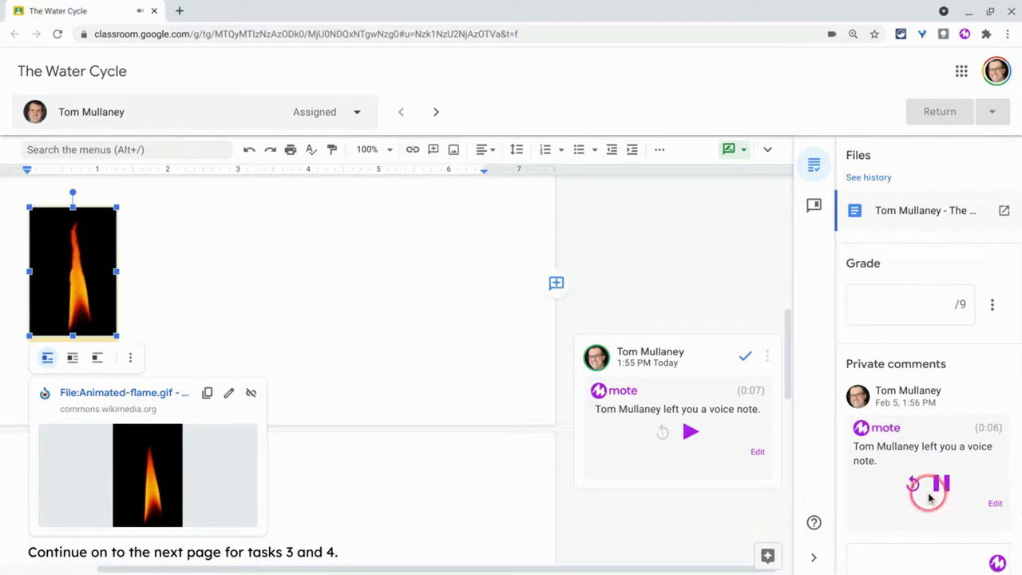
click(929, 485)
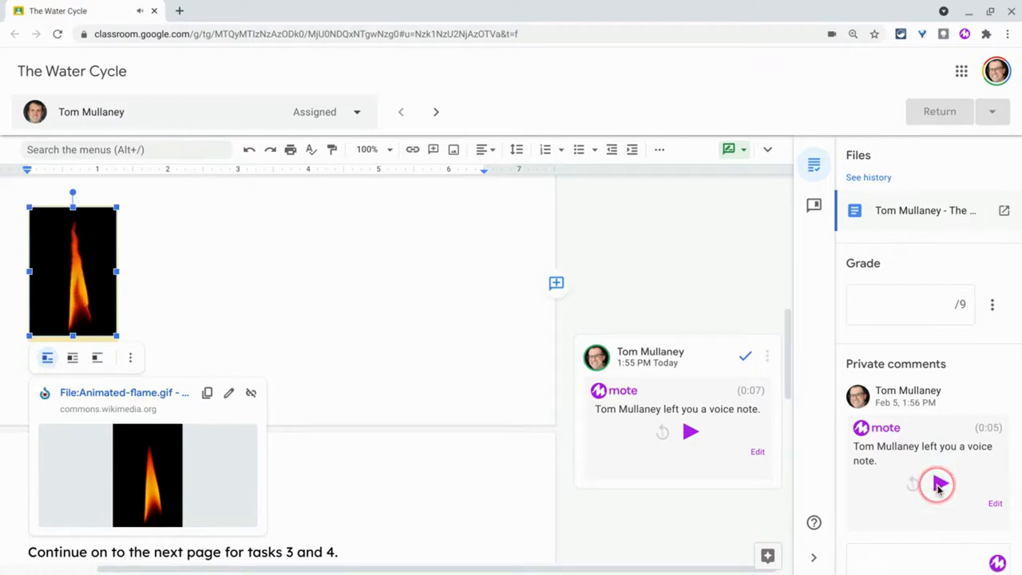
click(939, 485)
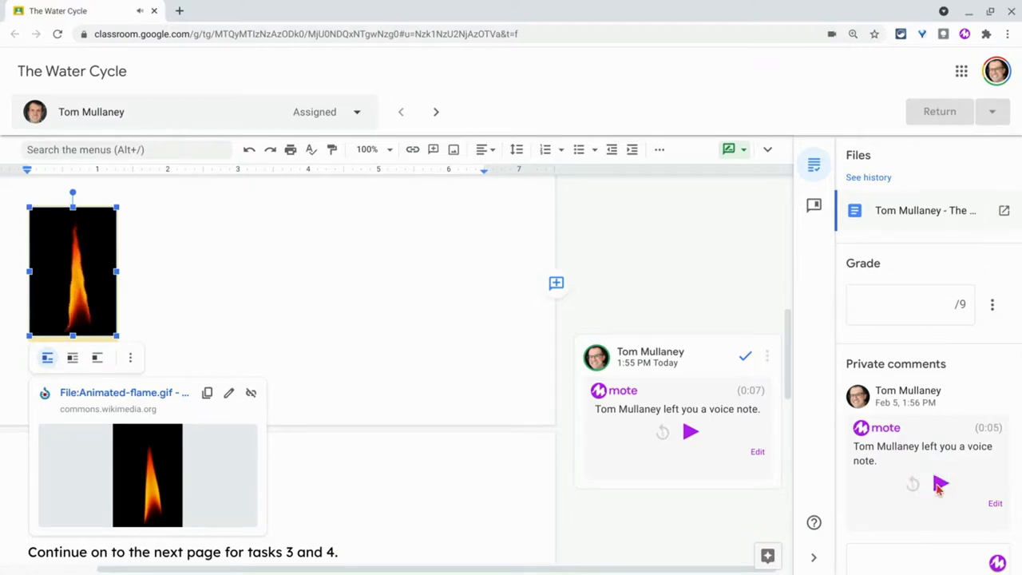